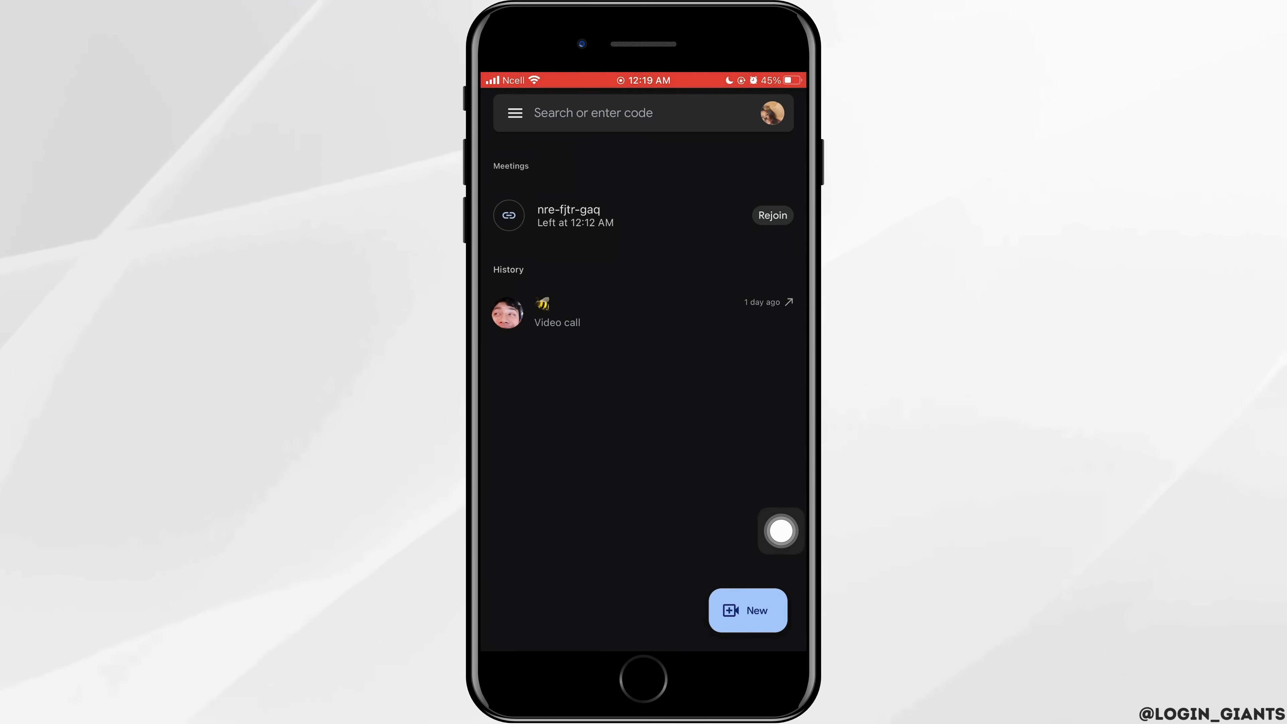
Rejoin the recent meeting nre-fjtr-gaq from the Meetings list.
{"action": "left_click", "coordinate": [772, 215]}
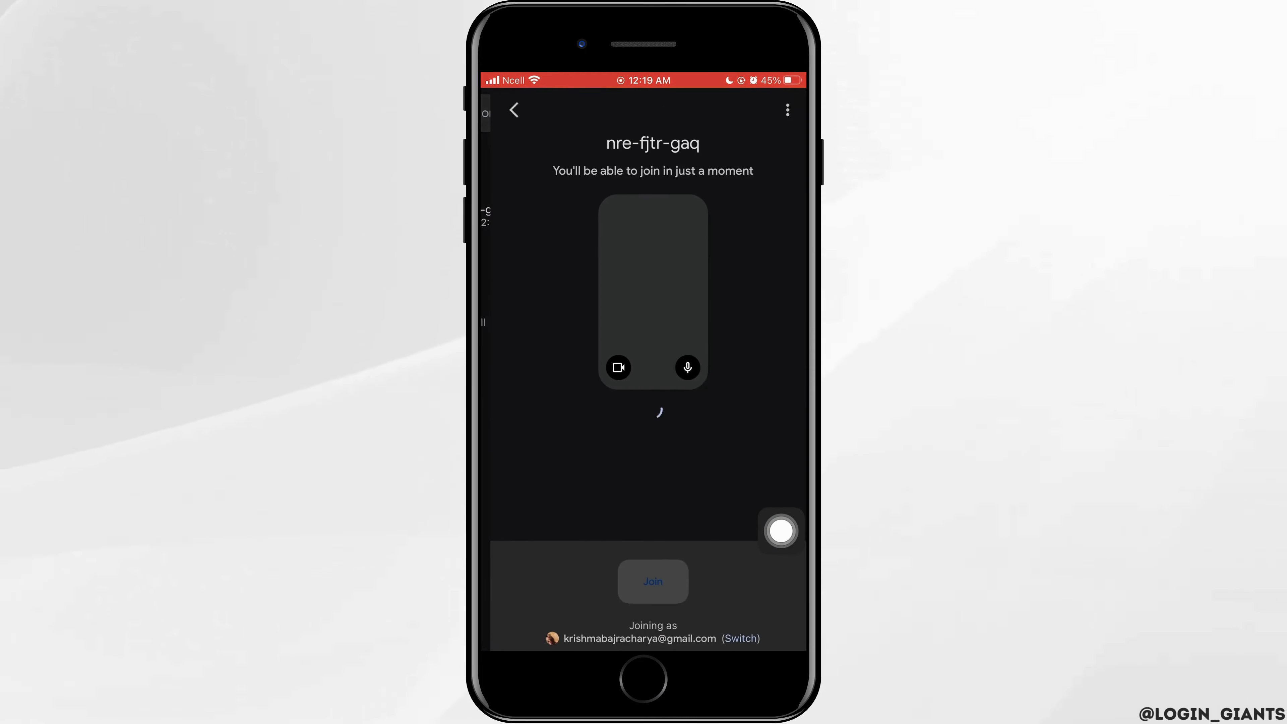
Join meeting nre-fjtr-gaq and confirm presenting the screen to everyone, reaching the Screen Broadcast prompt.
{"action": "left_click", "coordinate": [782, 532]}
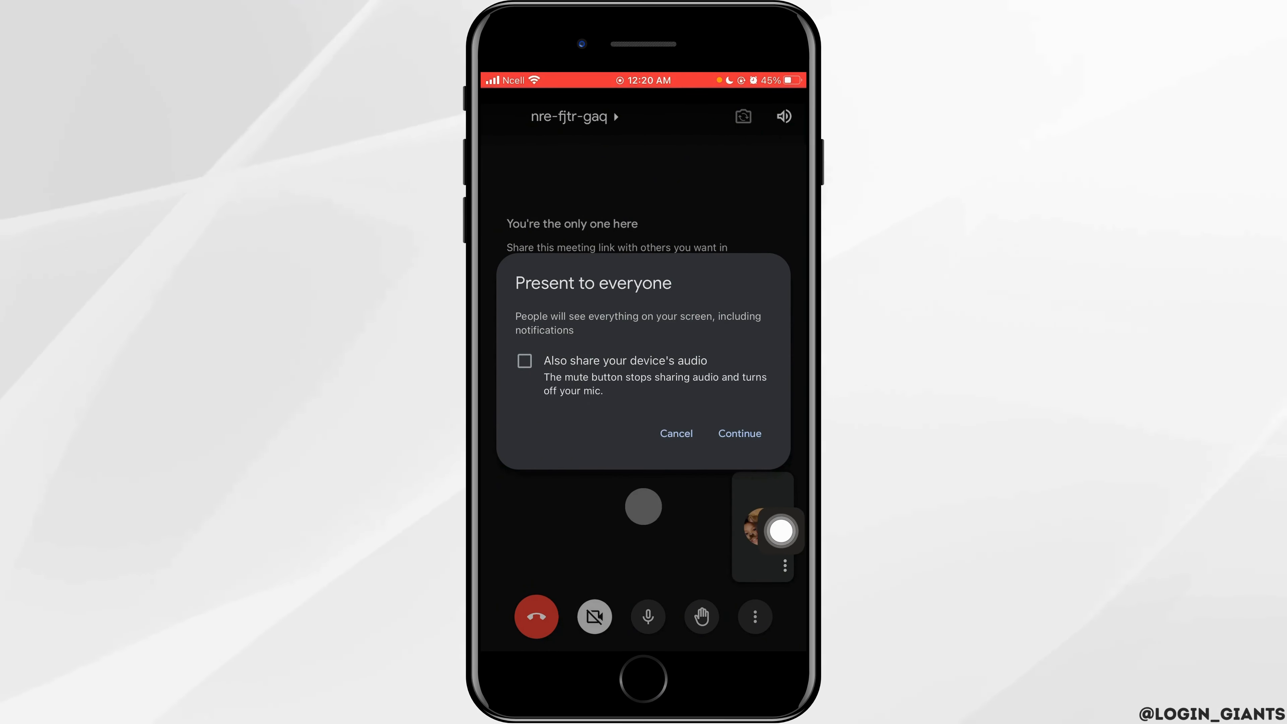
{"action": "left_click", "coordinate": [739, 434]}
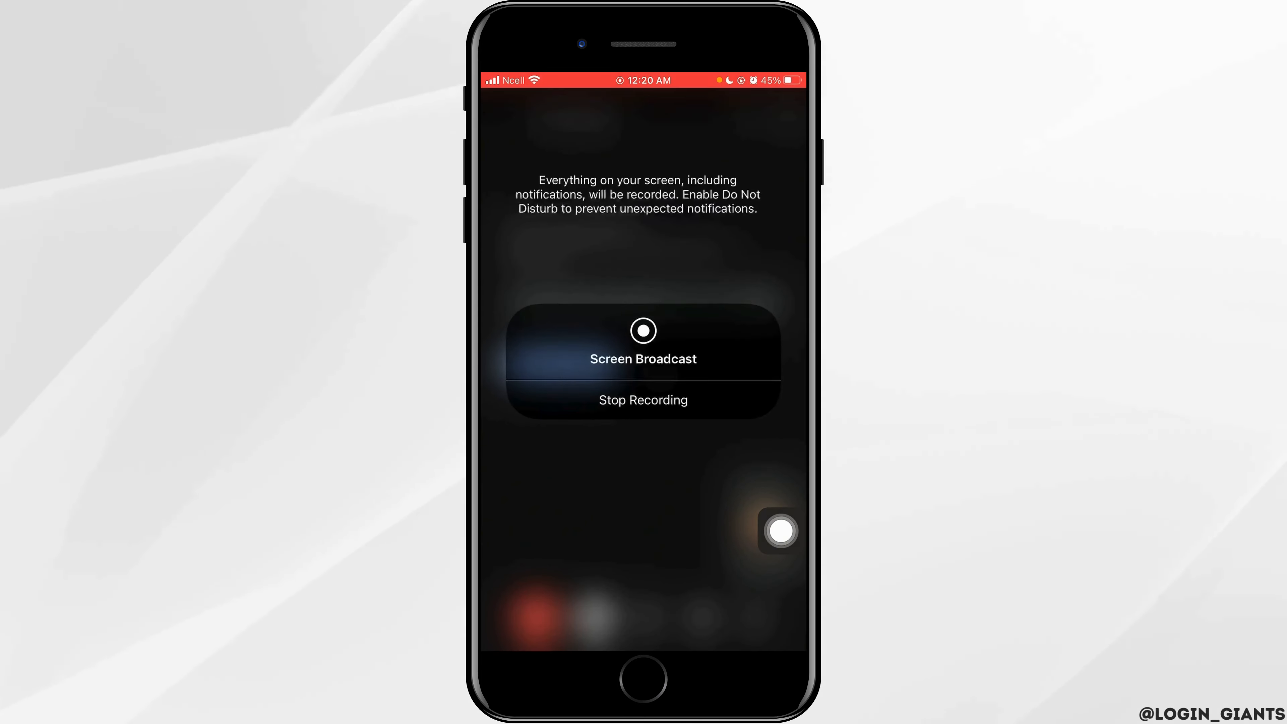